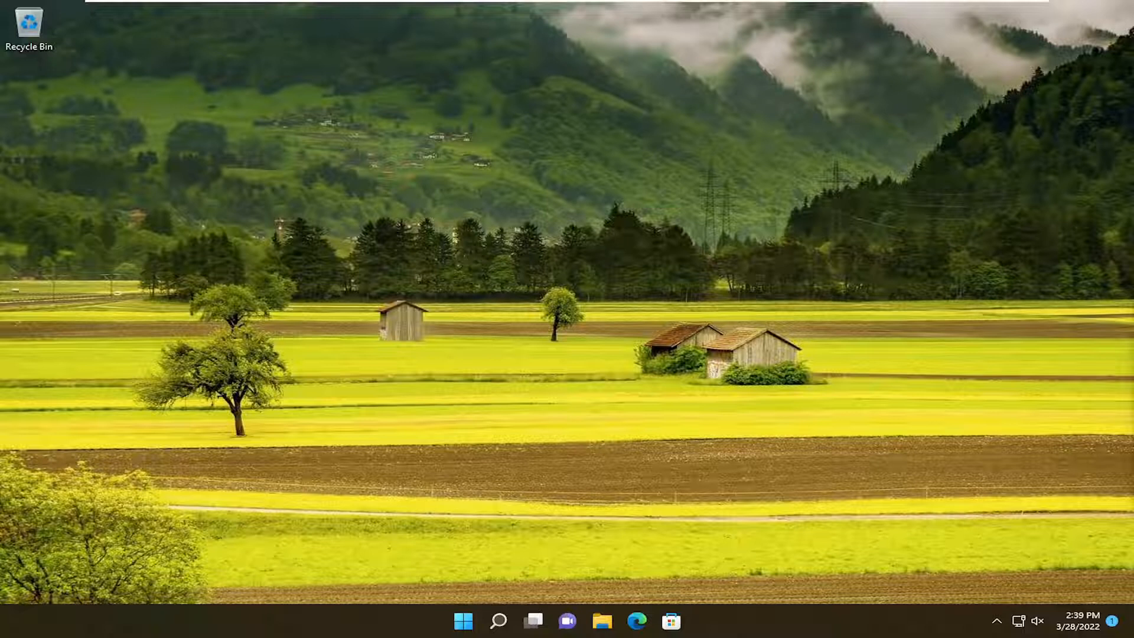
mouse_move(873, 279)
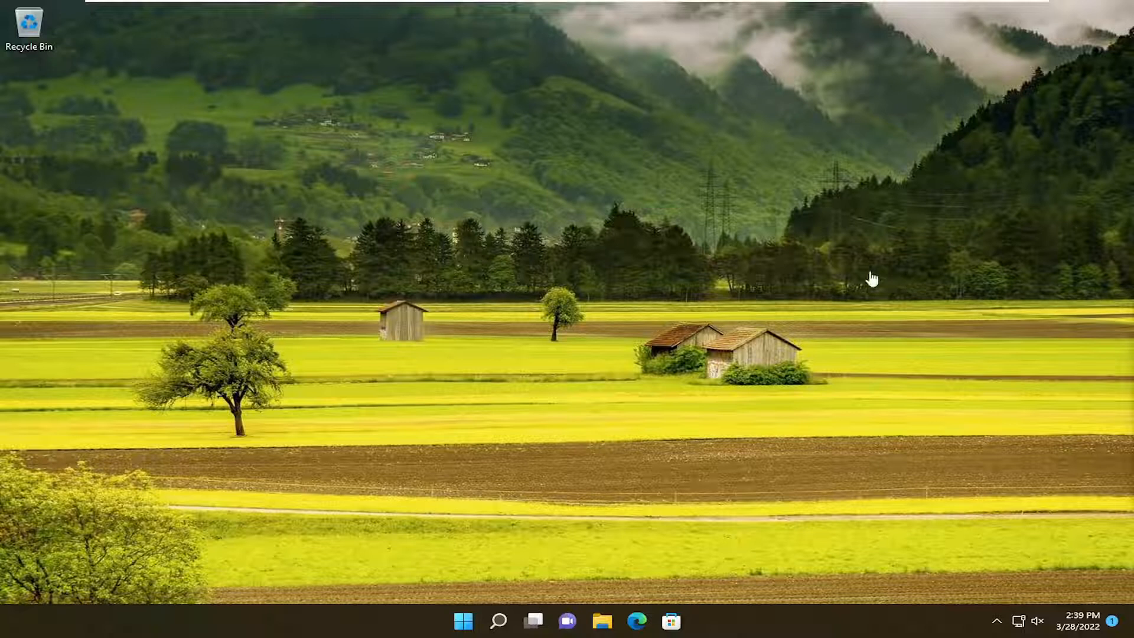
- Search Windows for 'troubleshoot settings' and open the Troubleshoot settings page
click(498, 621)
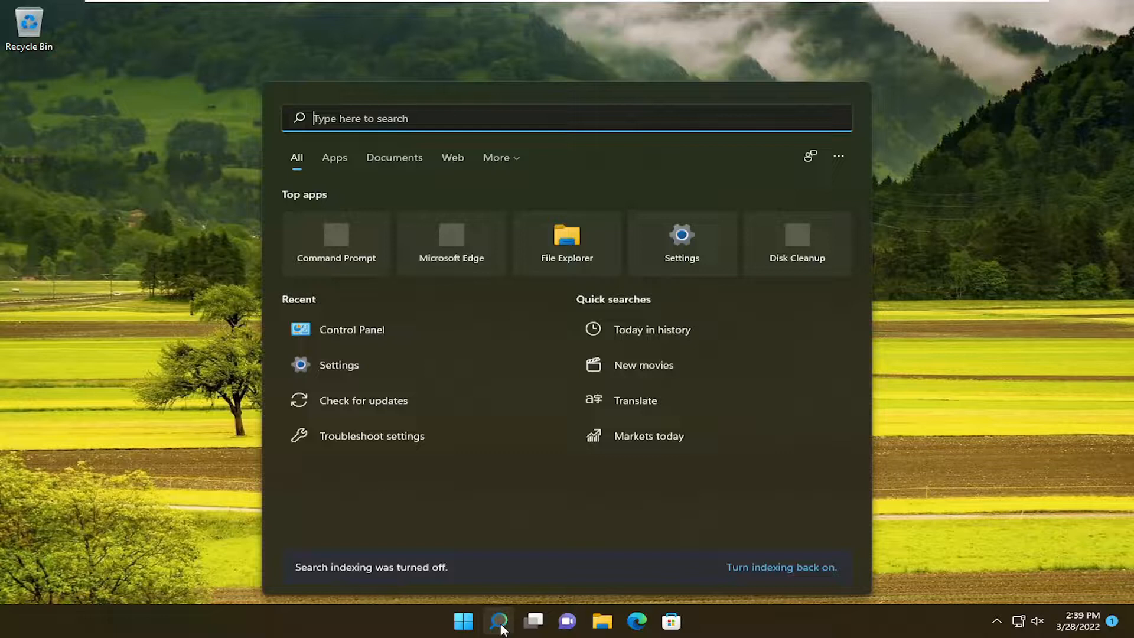
text(troubleshoot settings)
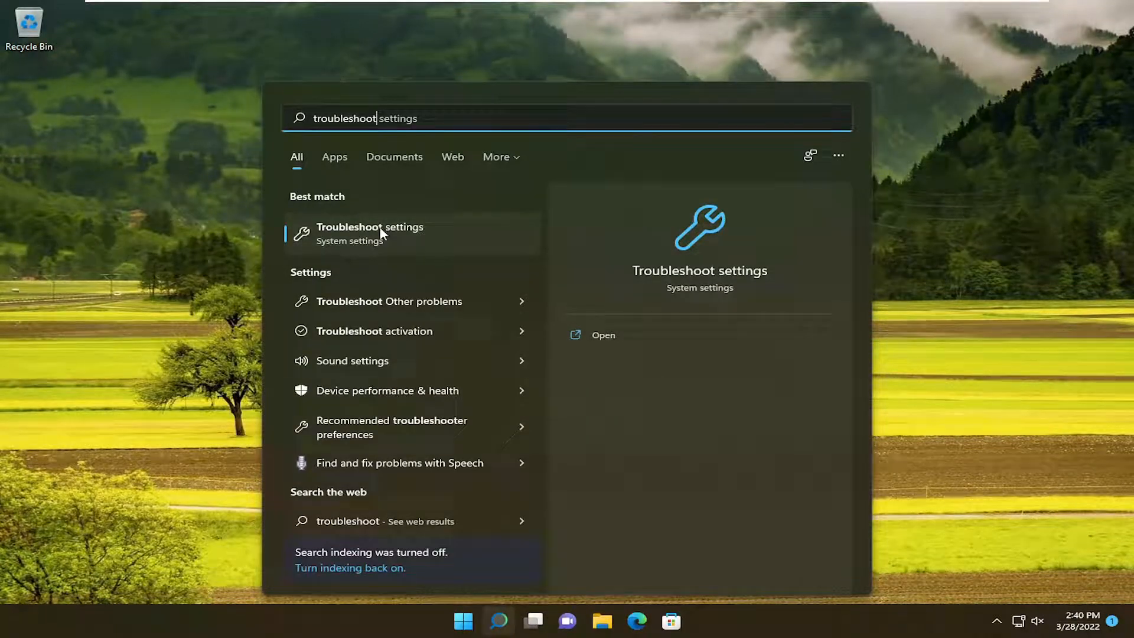
click(370, 232)
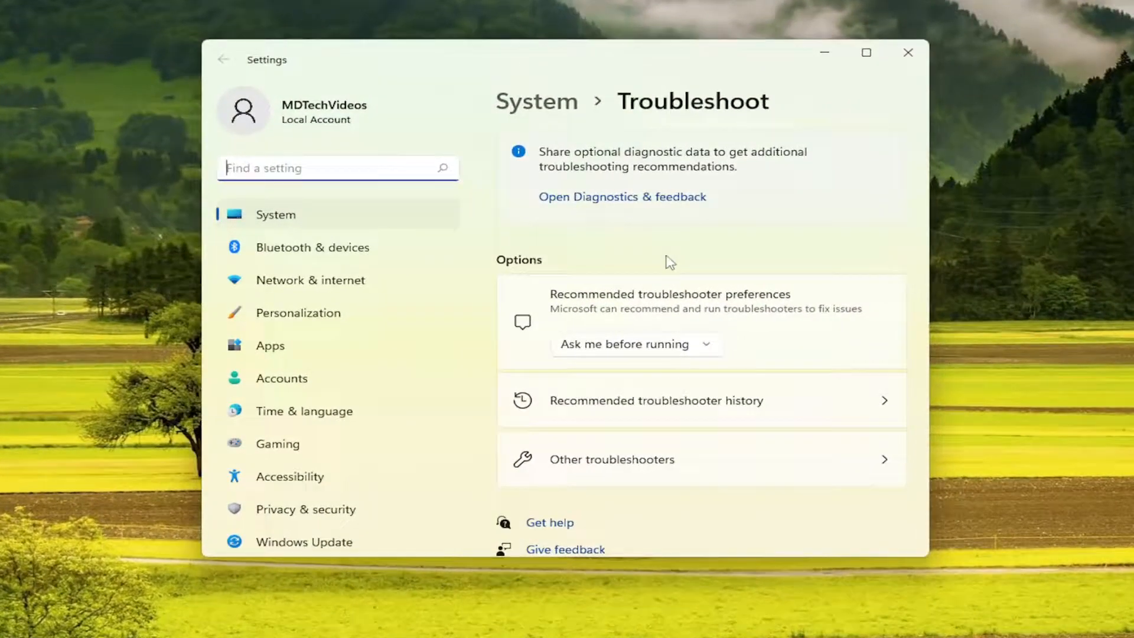
- Run the Printer troubleshooter from Other troubleshooters and close its no-problem result
click(611, 459)
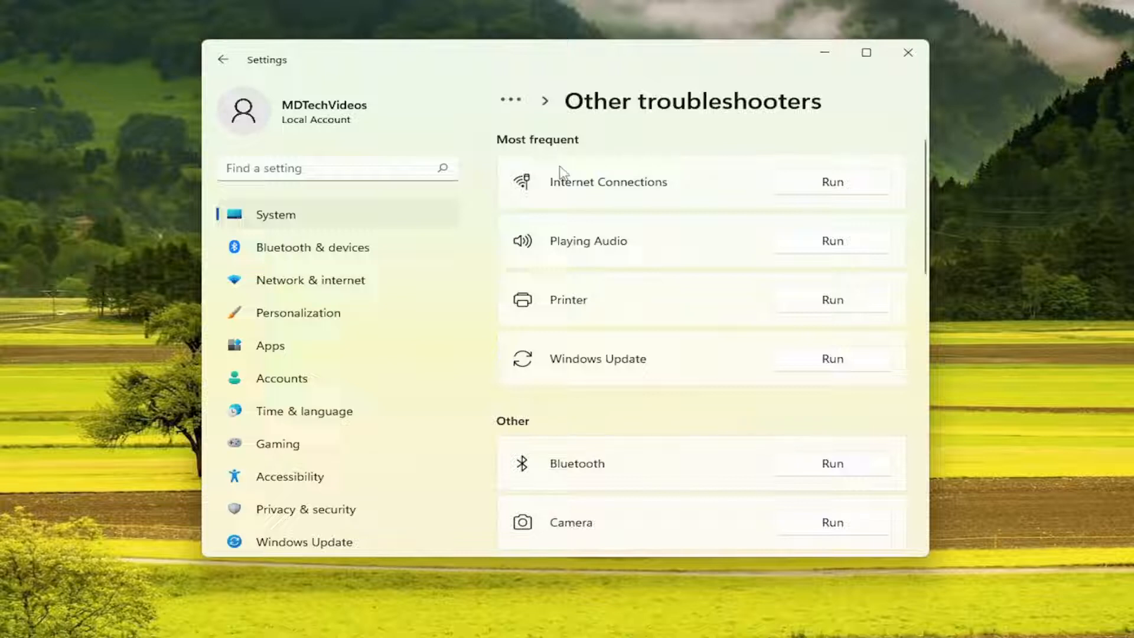
mouse_move(805, 309)
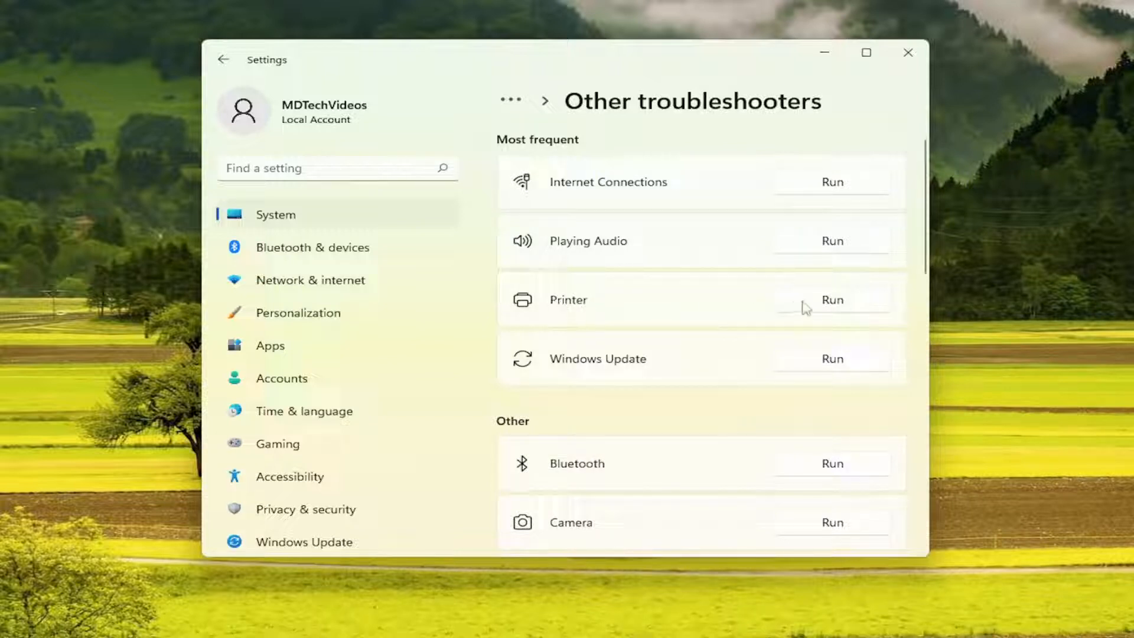
click(832, 300)
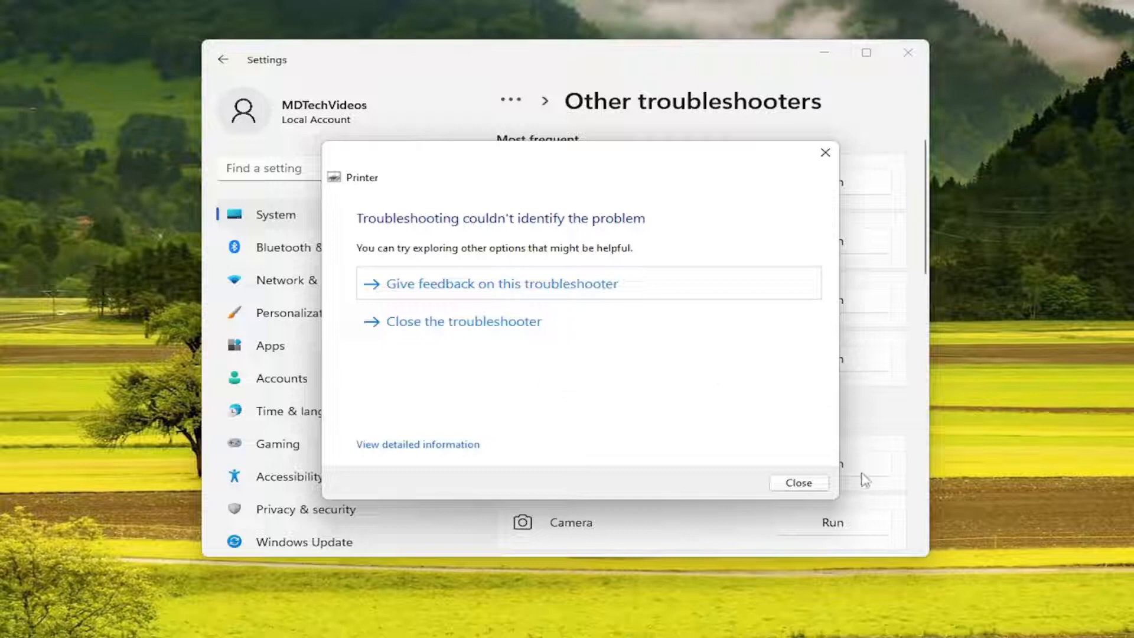
mouse_move(799, 491)
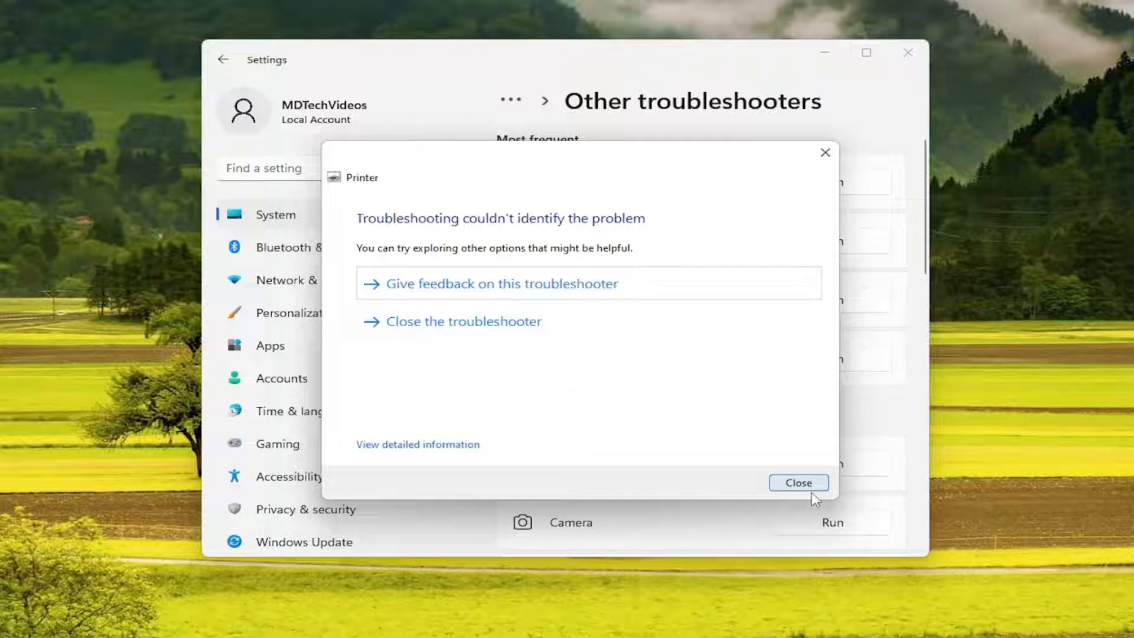
click(799, 483)
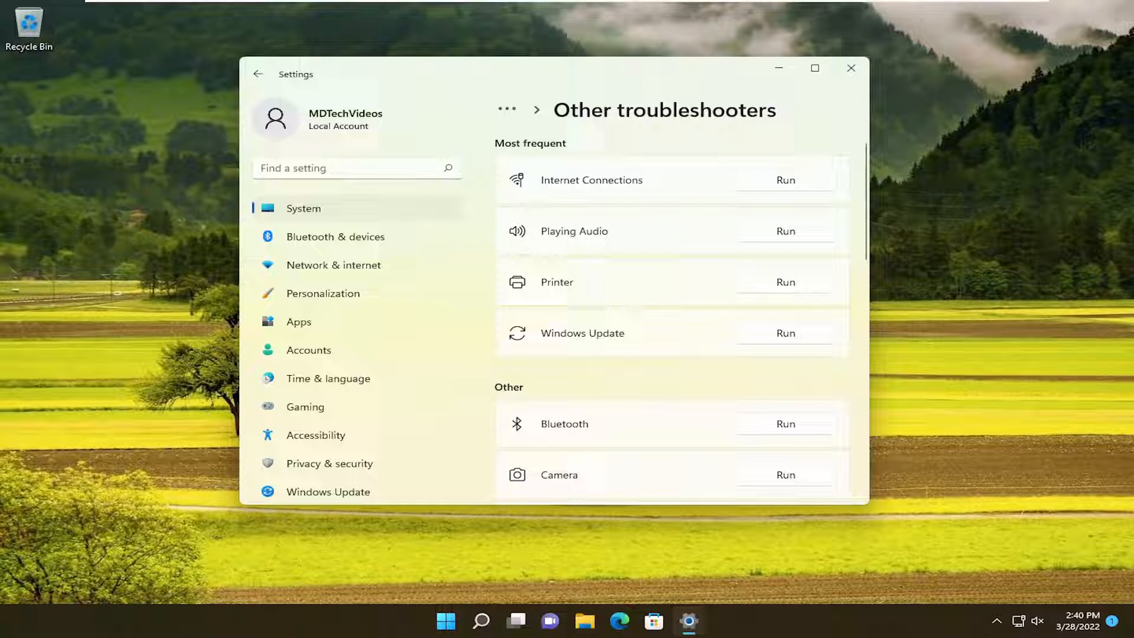
- Close the Settings window
click(851, 67)
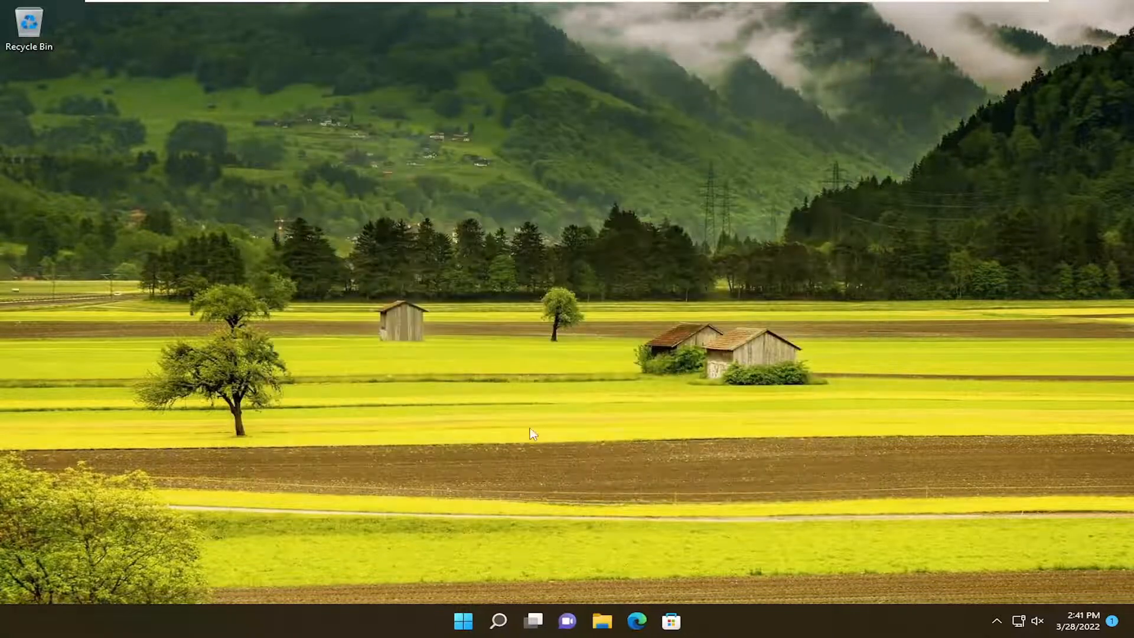
mouse_move(497, 528)
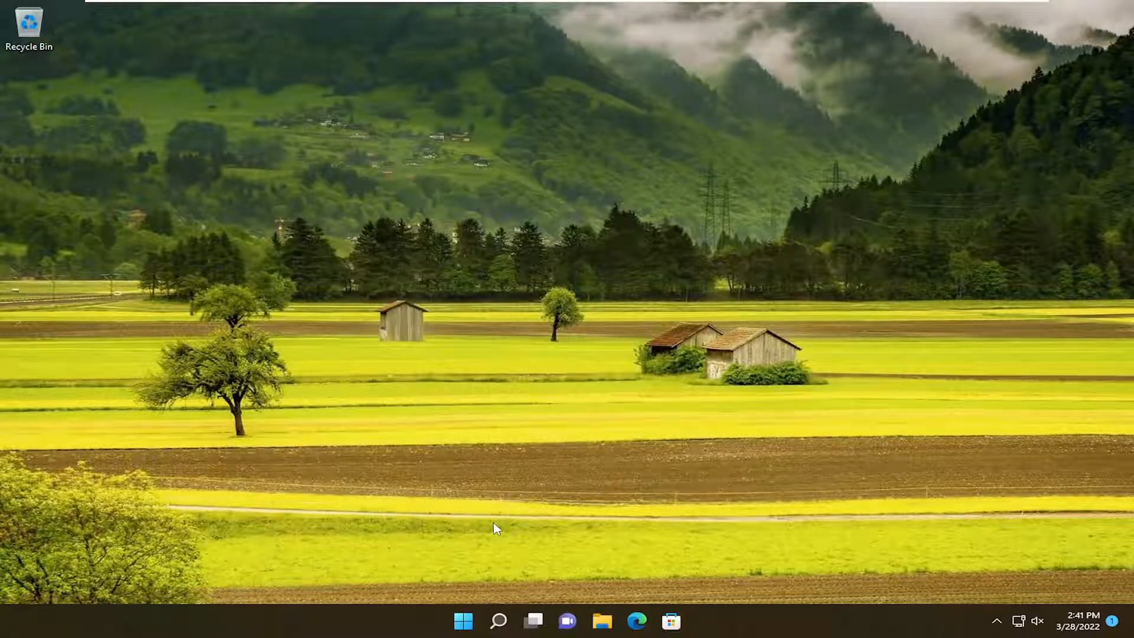
mouse_move(509, 497)
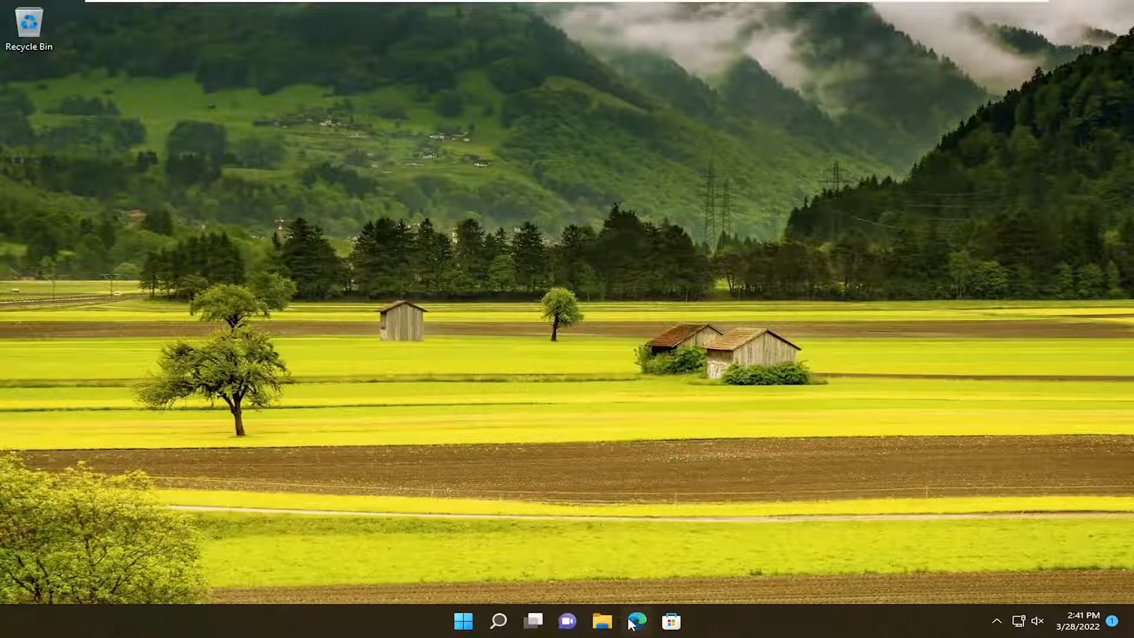
- Open Edge and search Google for 'epson printer update'
click(636, 621)
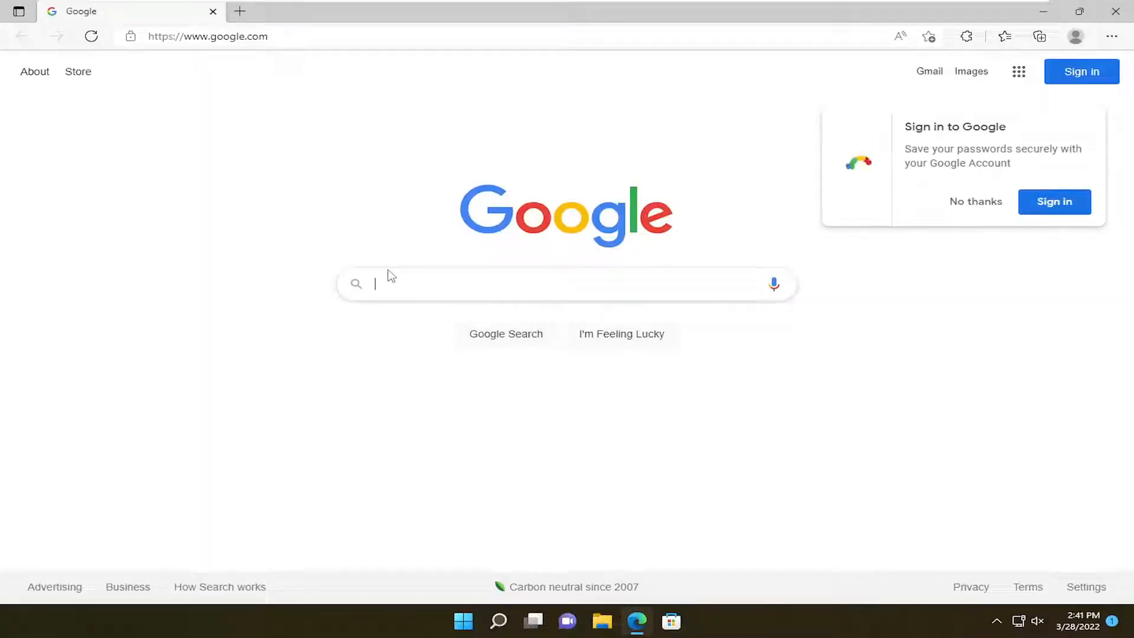
text(epson printer update)
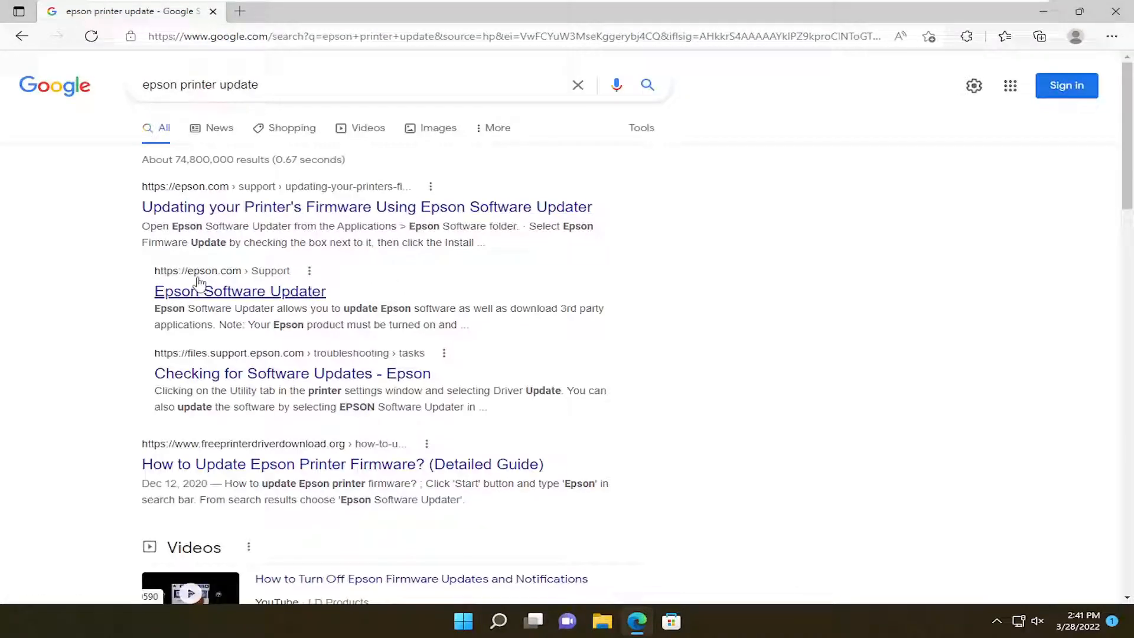
mouse_move(220, 280)
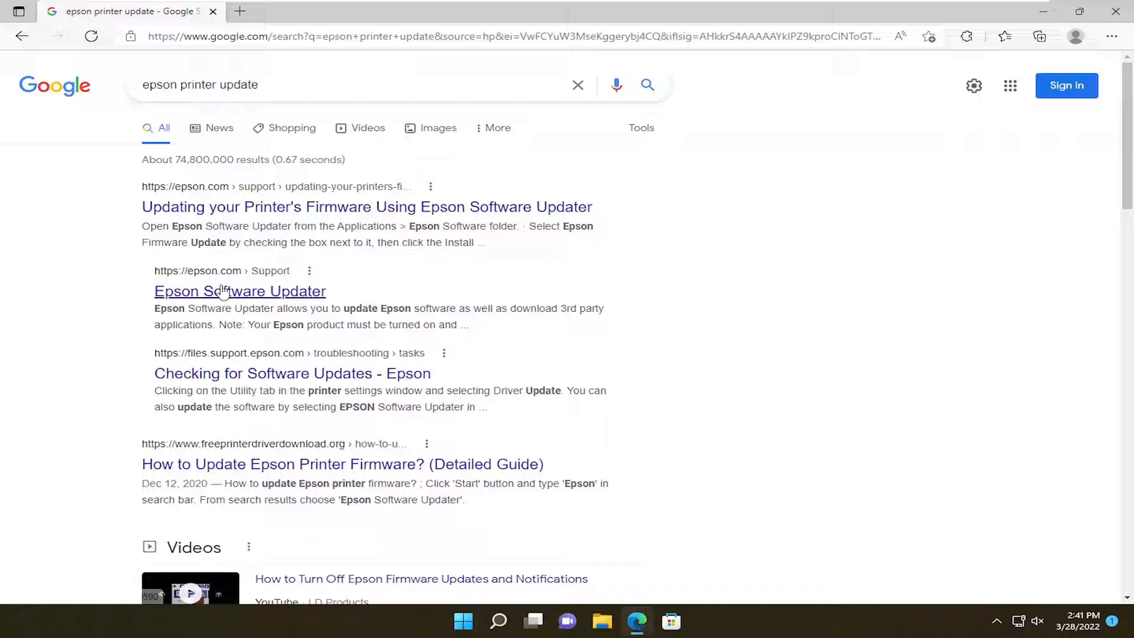
mouse_move(238, 290)
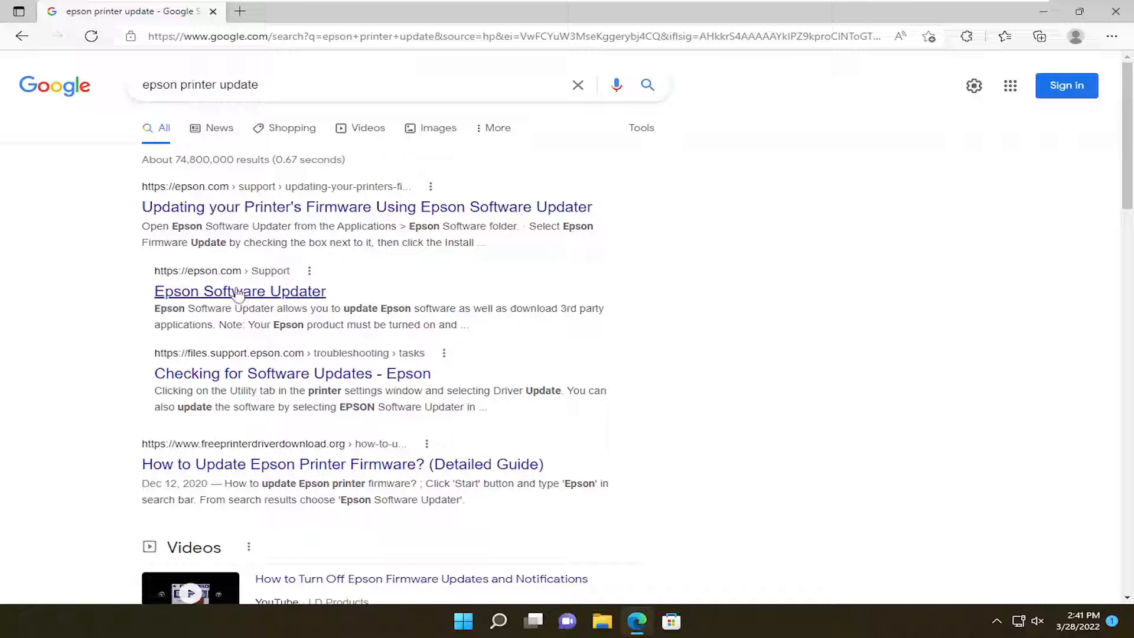
- Open the Epson Software Updater page, skim down, then return to the top
click(241, 290)
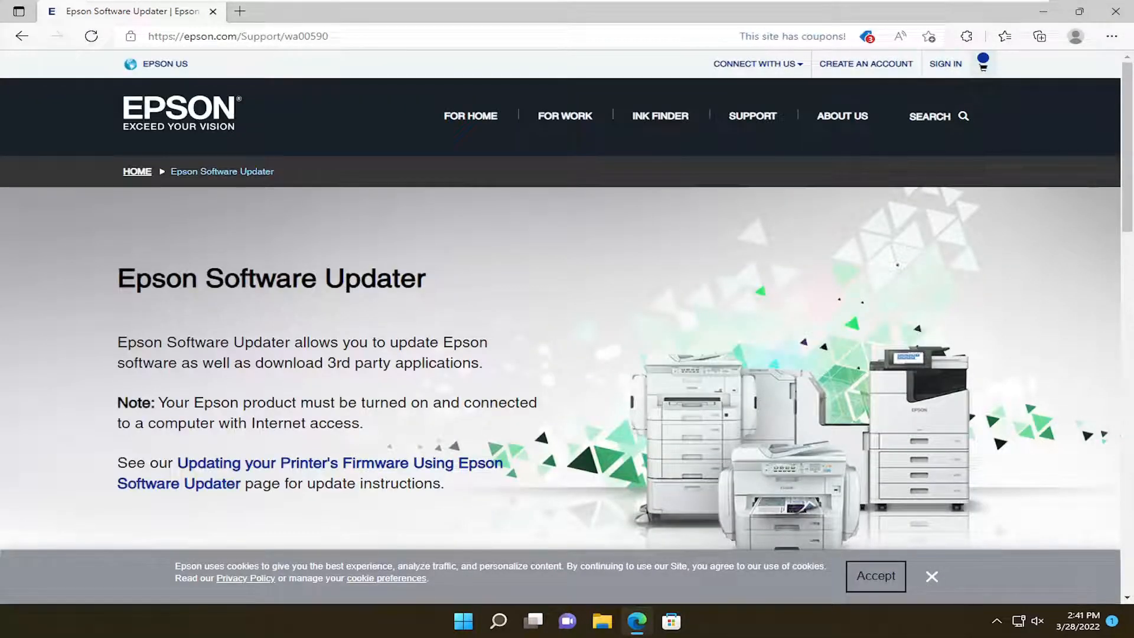
scroll(down, 3)
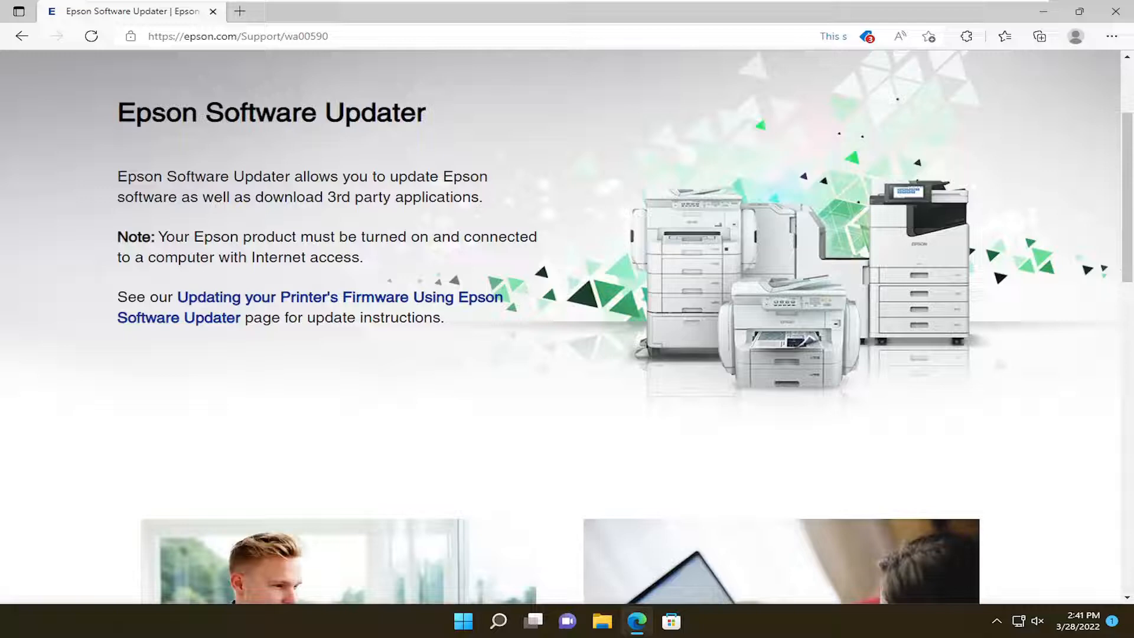
mouse_move(239, 303)
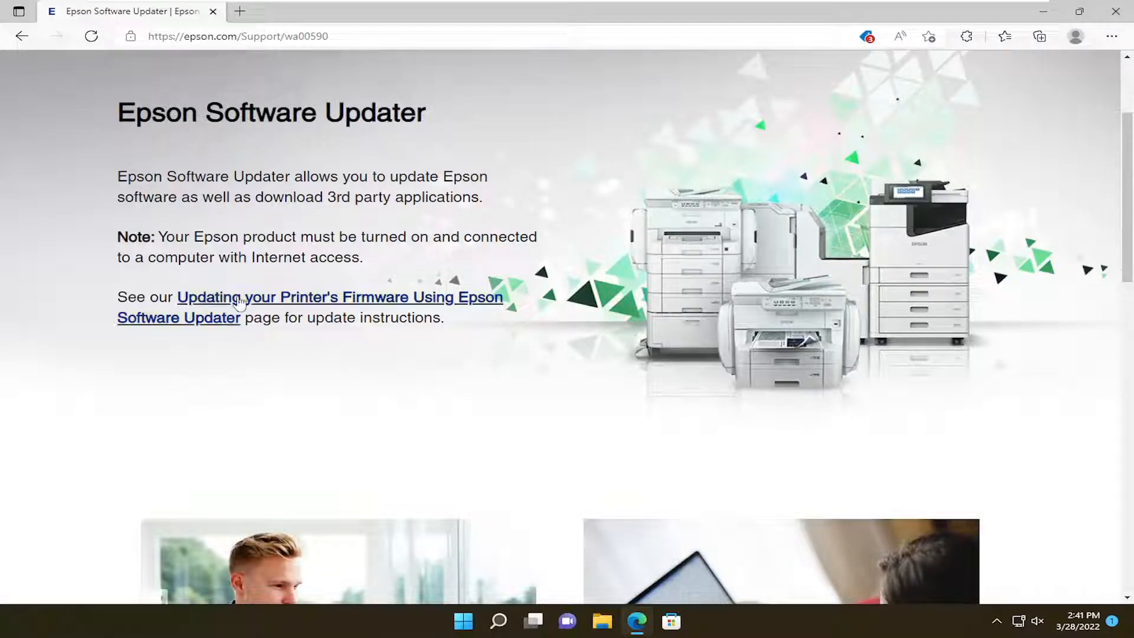
scroll(down, 3)
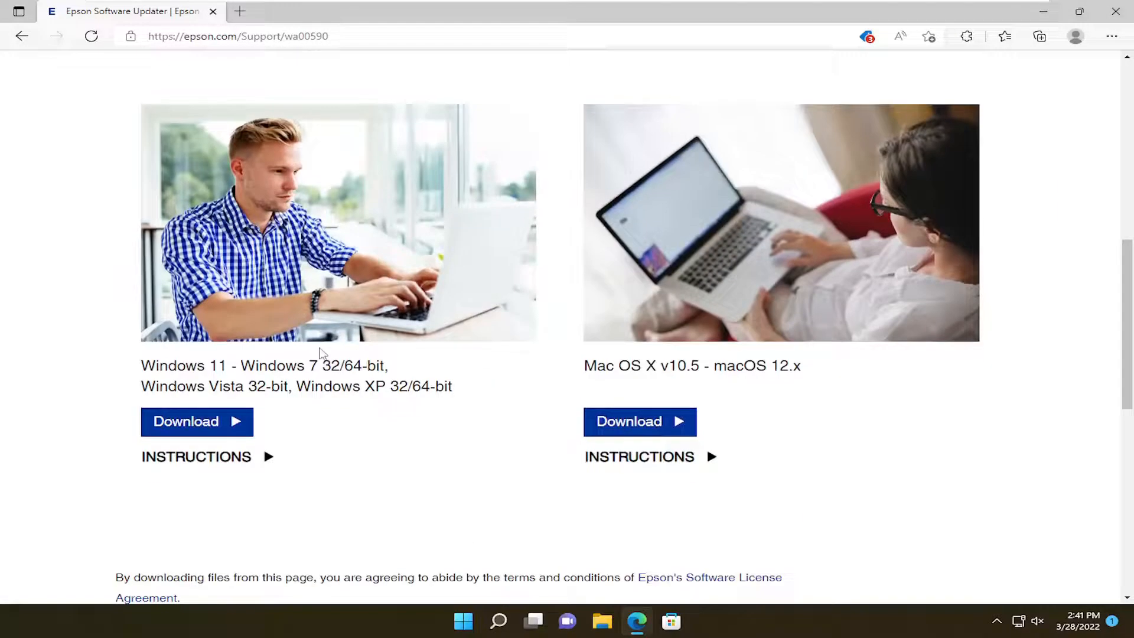
scroll(up, 3)
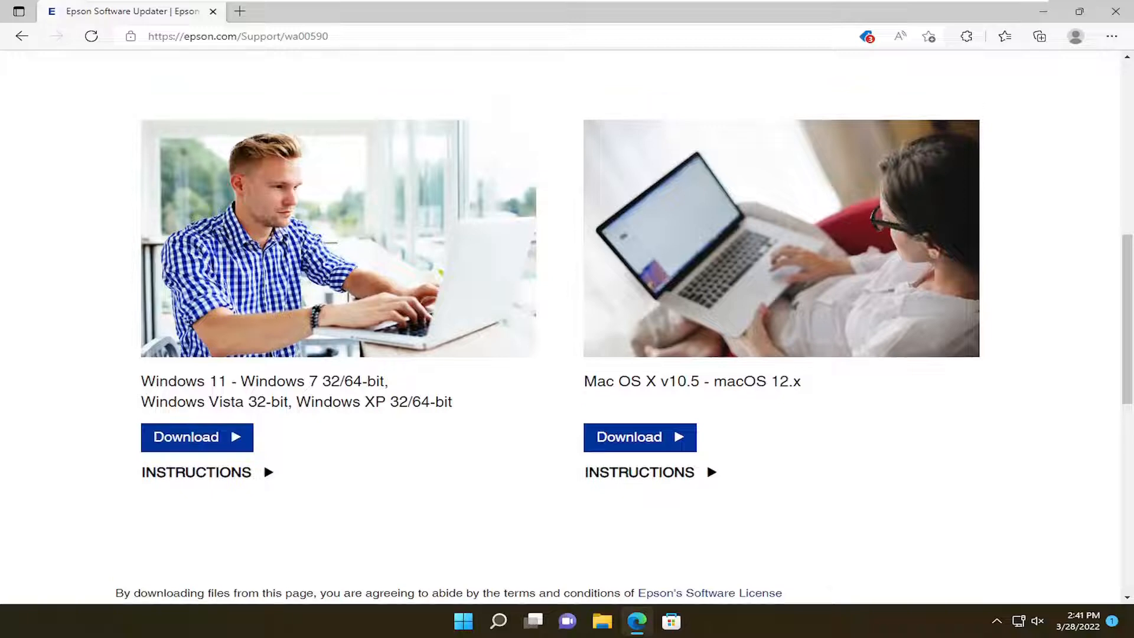
scroll(up, 3)
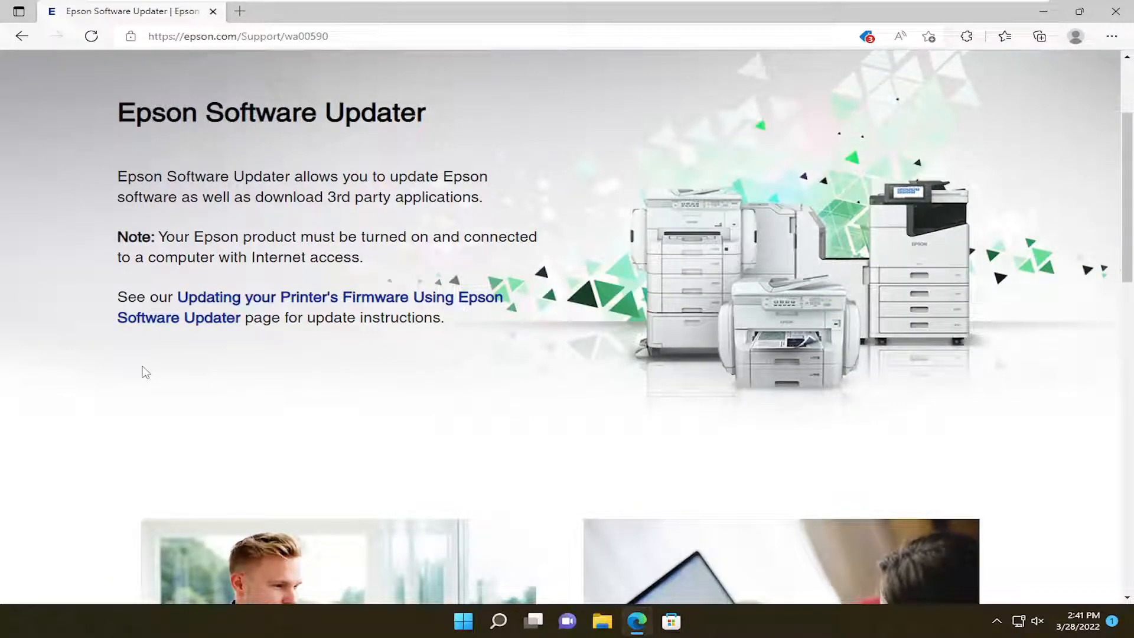
scroll(up, 3)
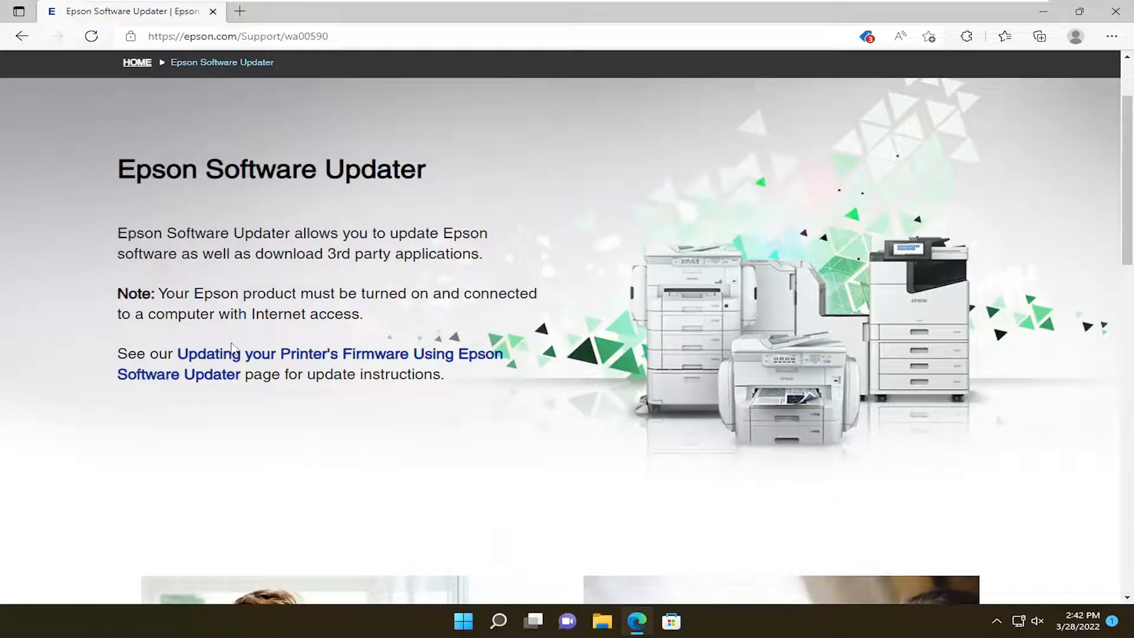
scroll(up, 3)
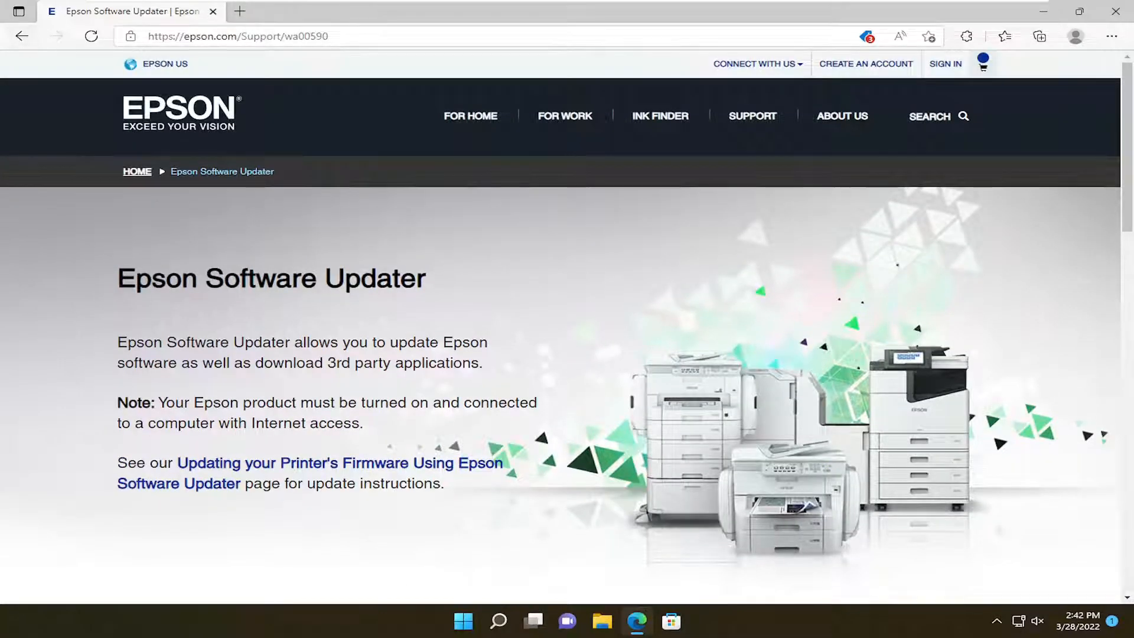
- Search Google for 'brother printer updater', view Brother's firmware article, then close Edge
text(google.com)
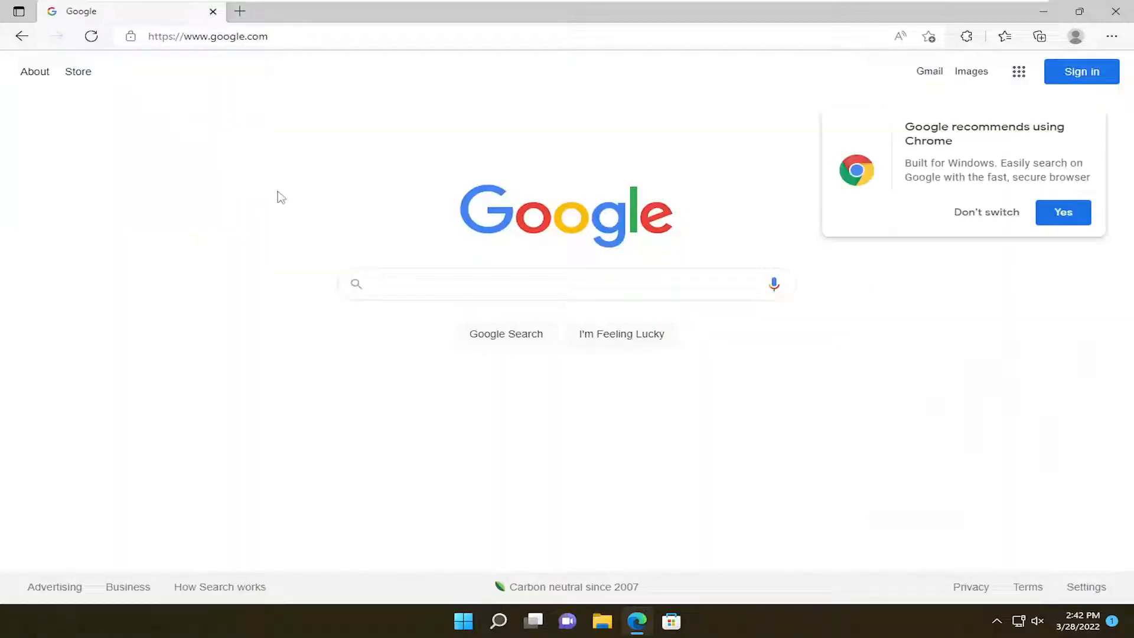
text(brother printer updater)
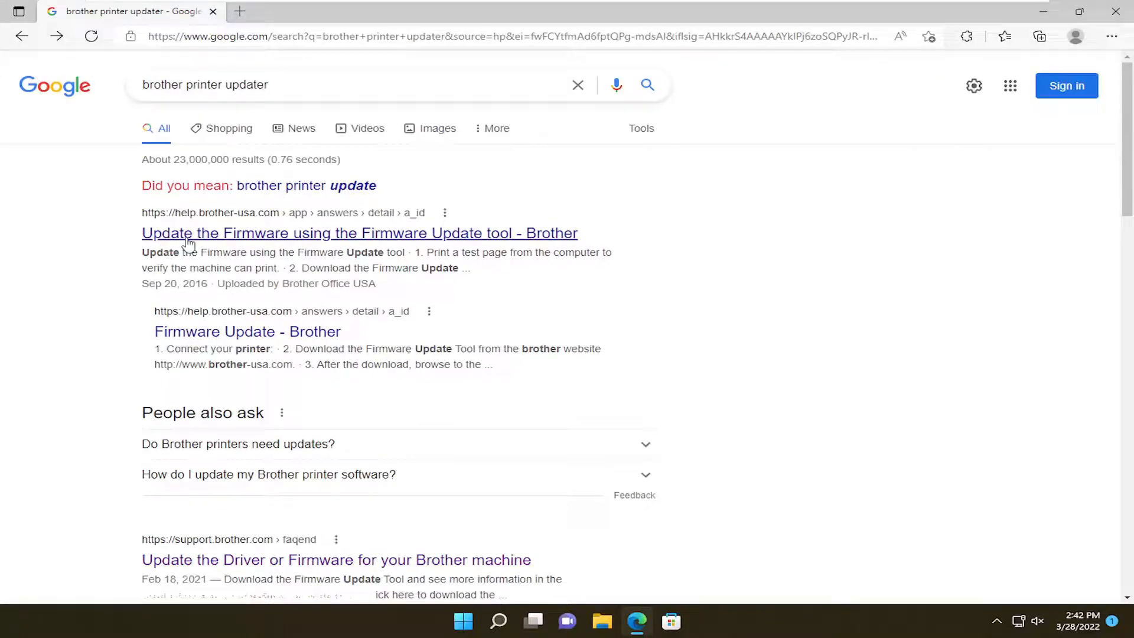
mouse_move(379, 245)
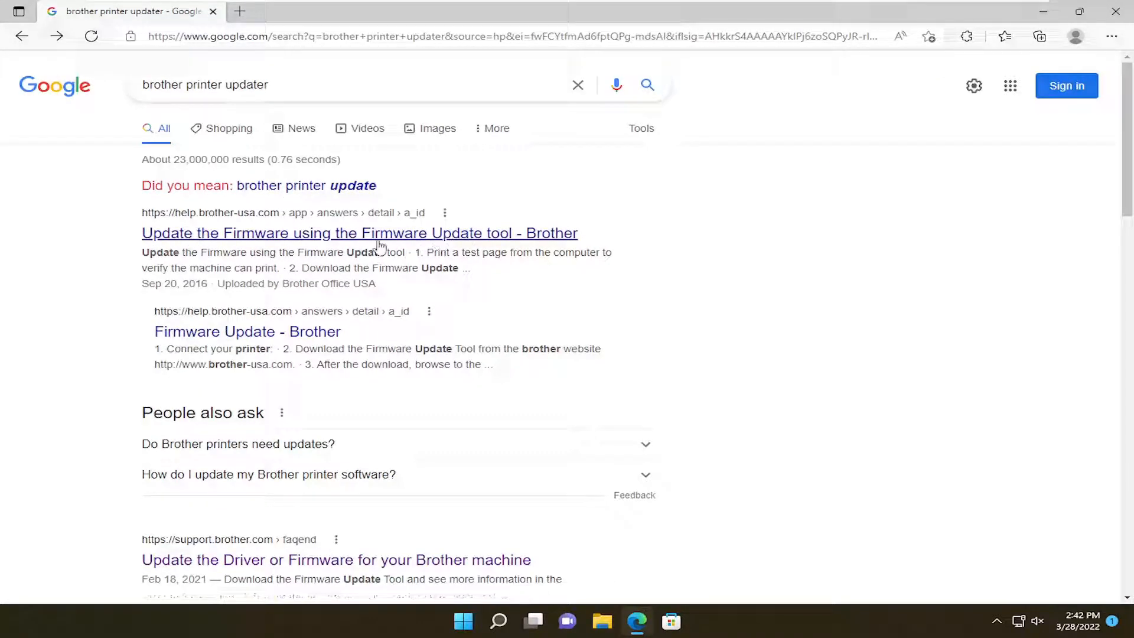
click(358, 232)
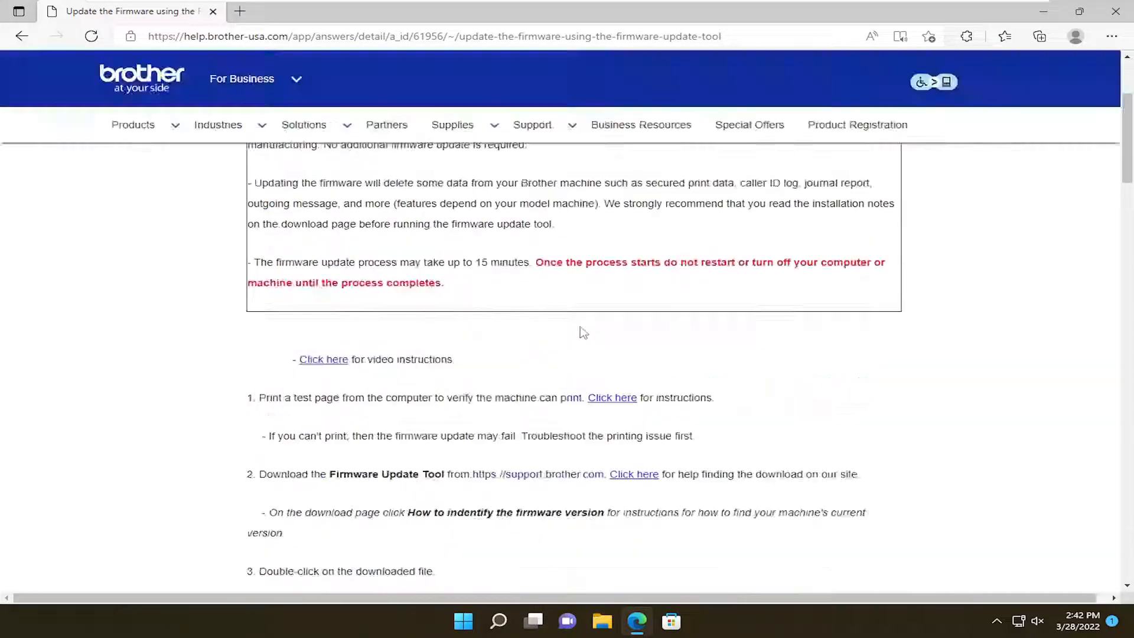
click(22, 36)
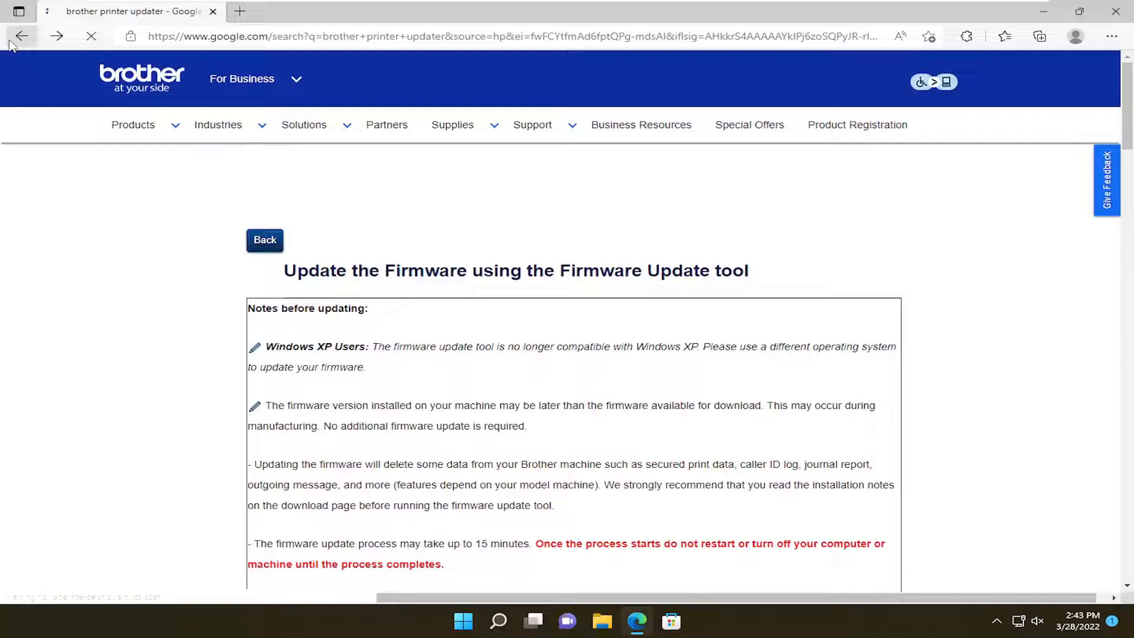
click(22, 36)
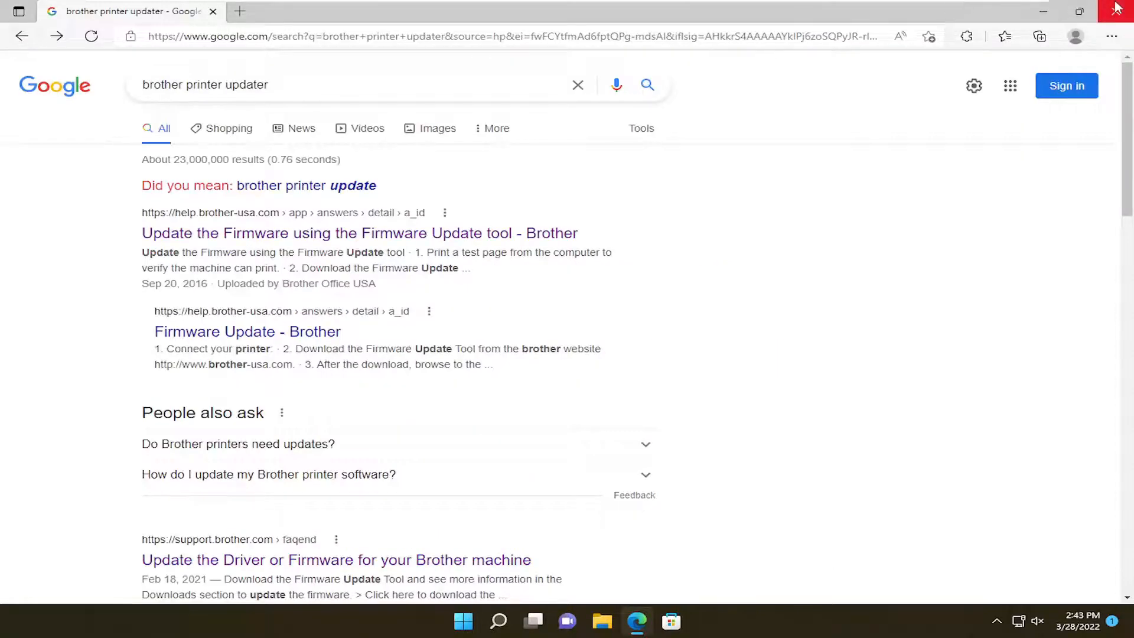
click(1116, 10)
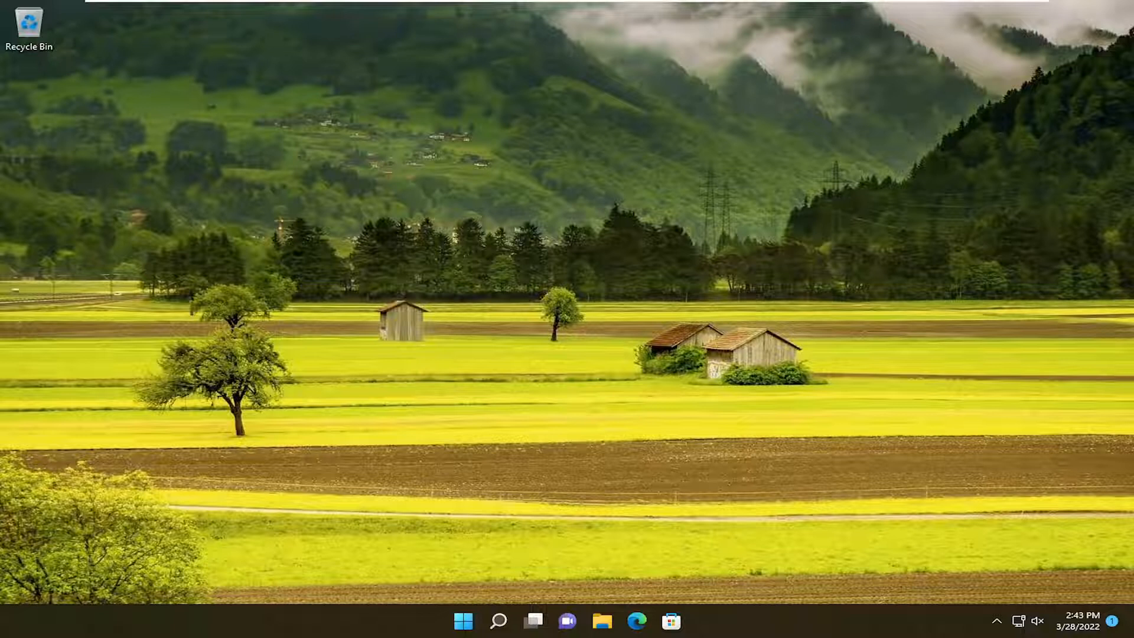
mouse_move(107, 293)
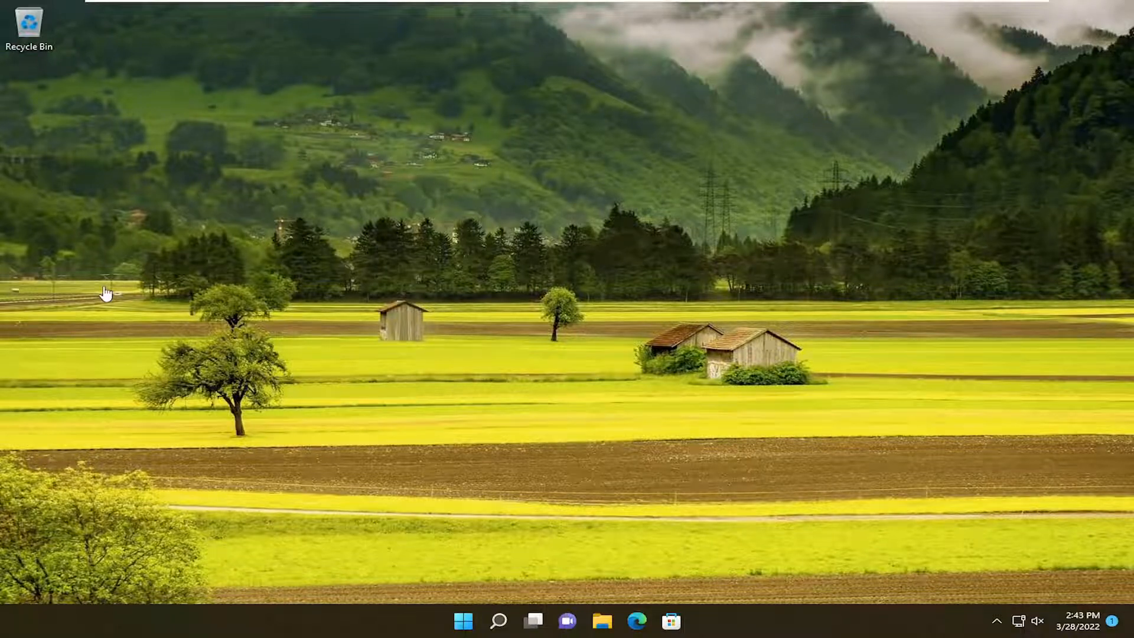
mouse_move(114, 288)
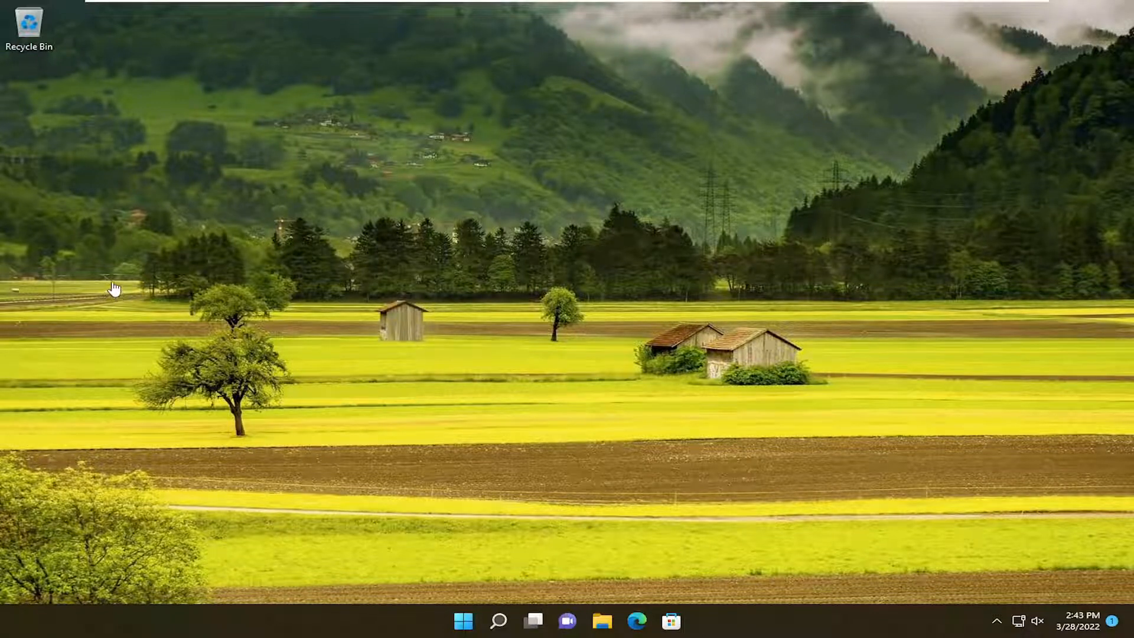
mouse_move(38, 277)
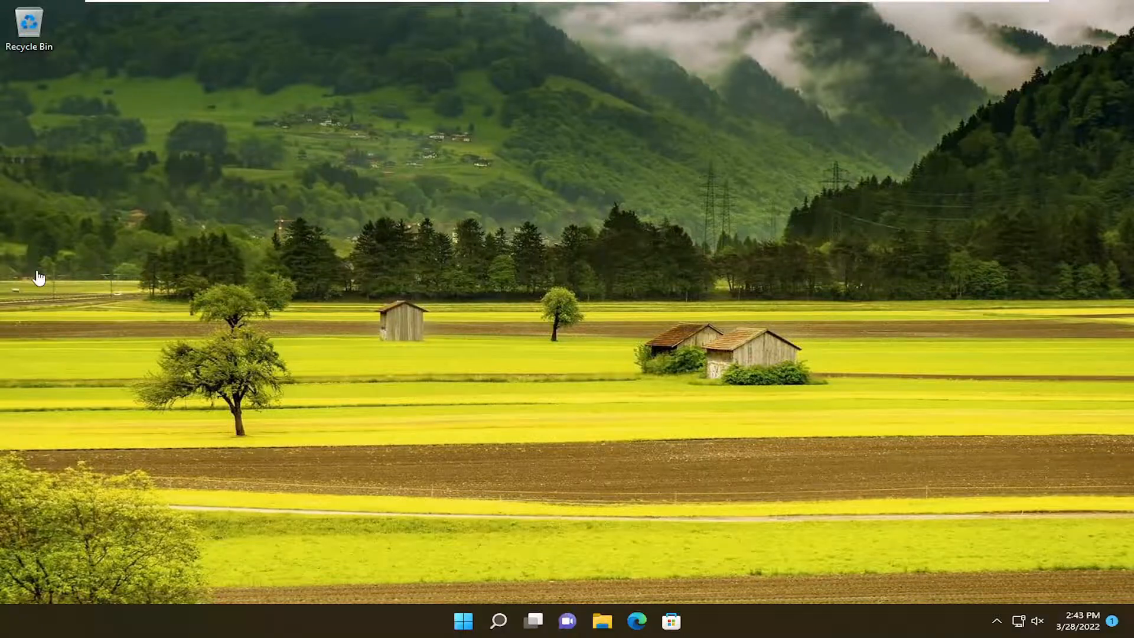
mouse_move(323, 169)
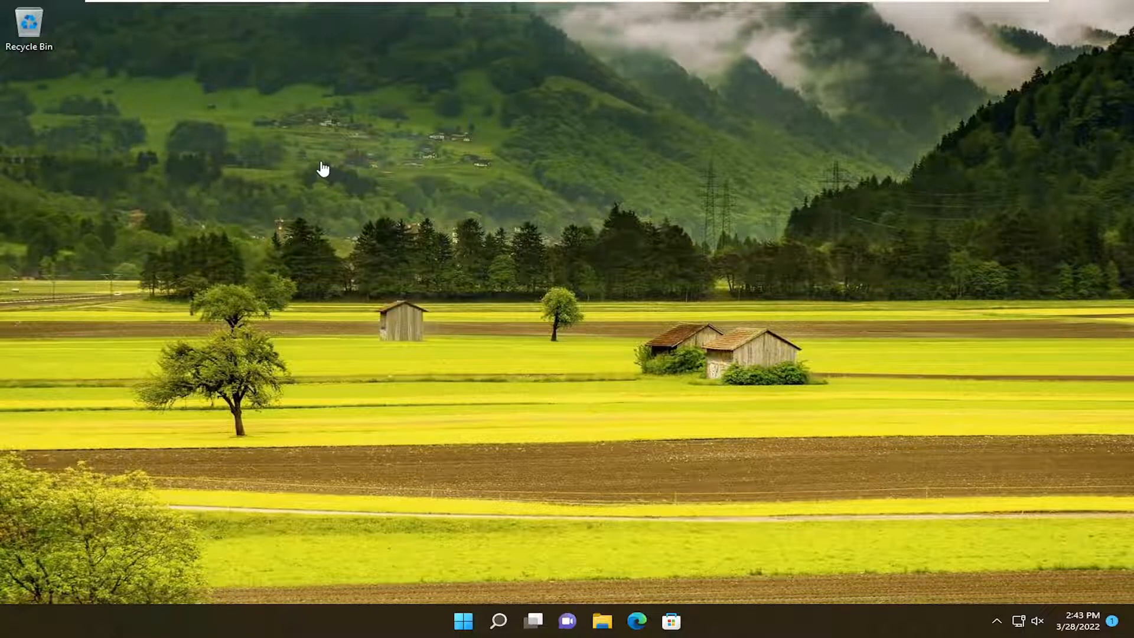
mouse_move(498, 621)
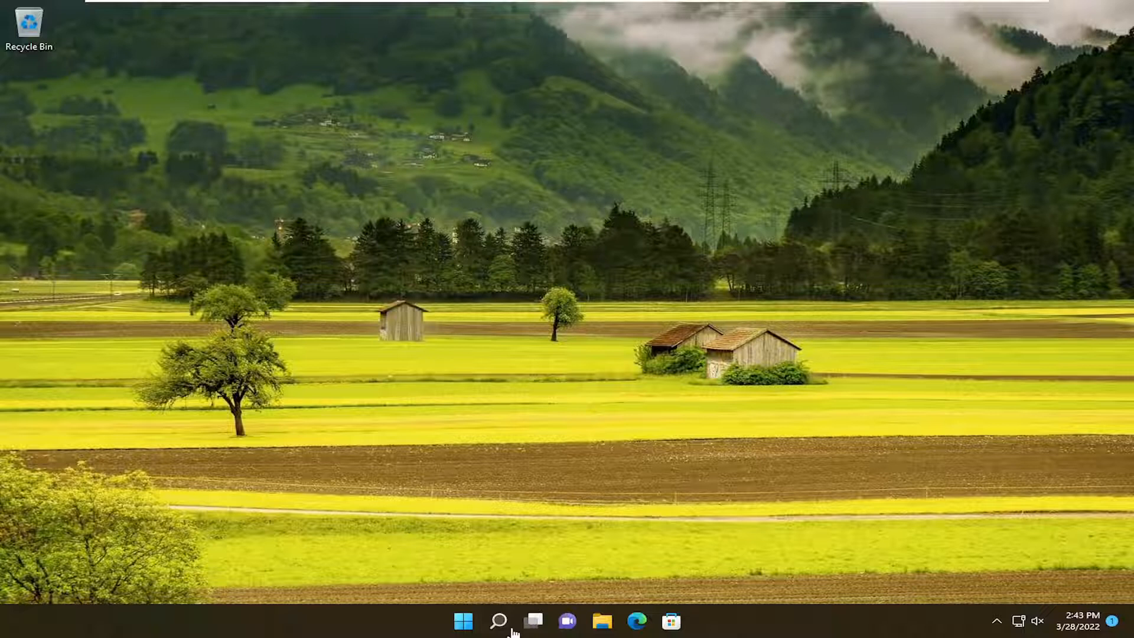
mouse_move(499, 621)
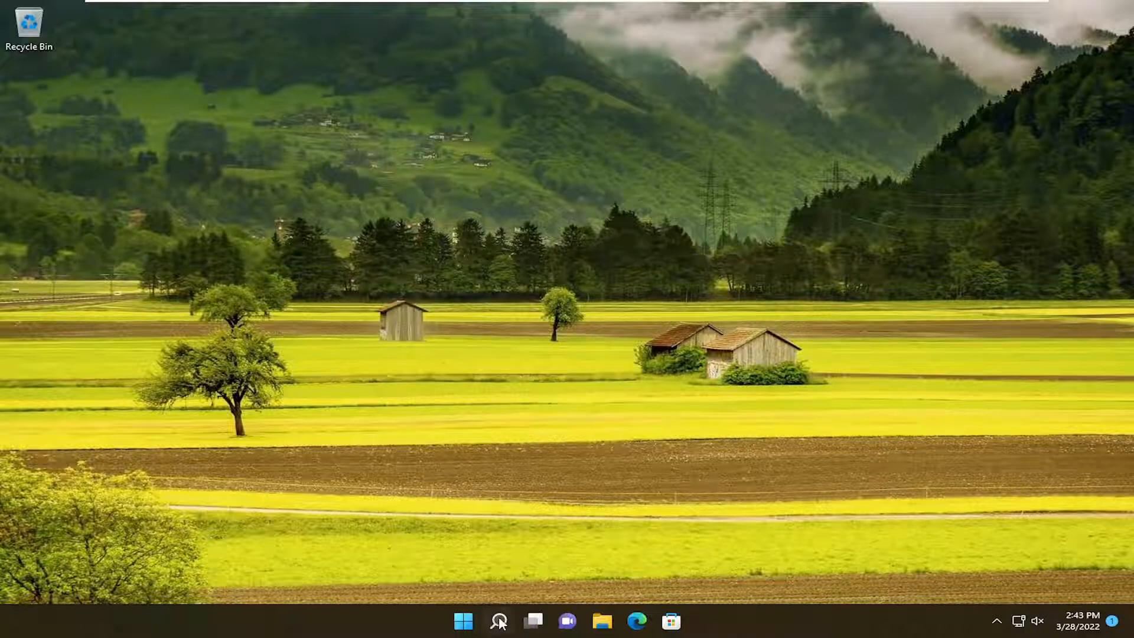
- Search Windows for 'printers & scanners' and open that settings page
click(499, 621)
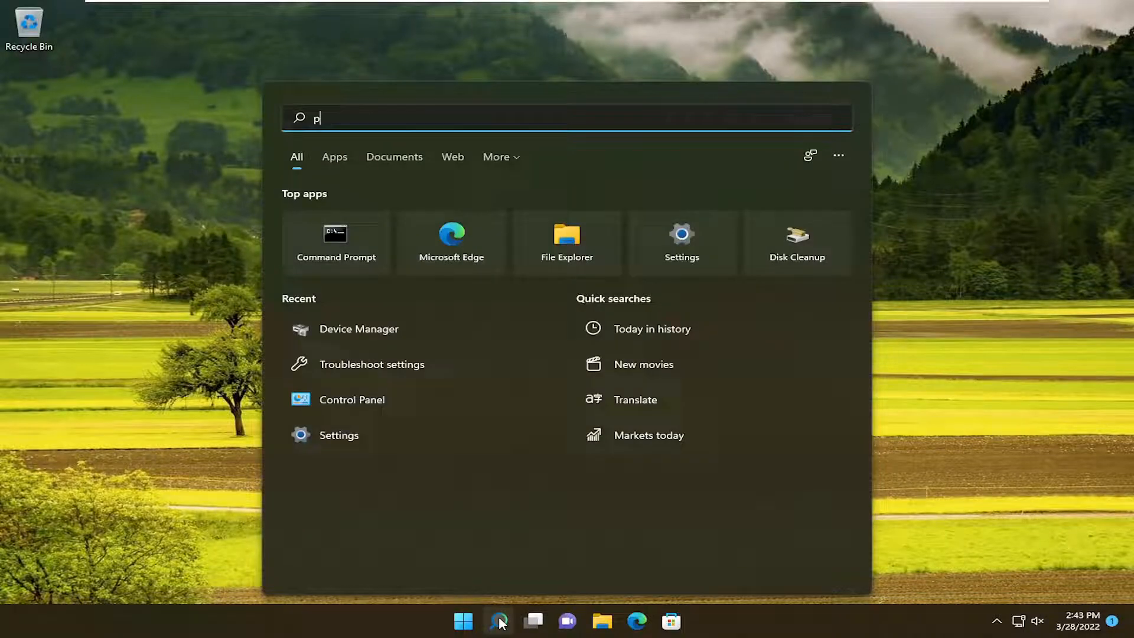
text(printers & scanners)
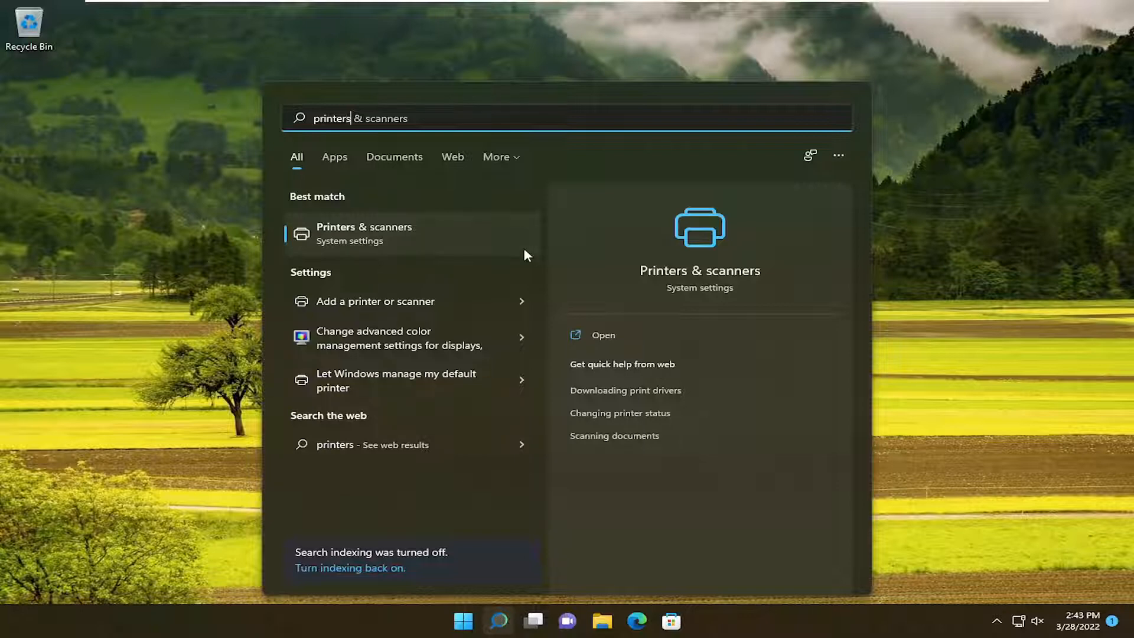
click(603, 335)
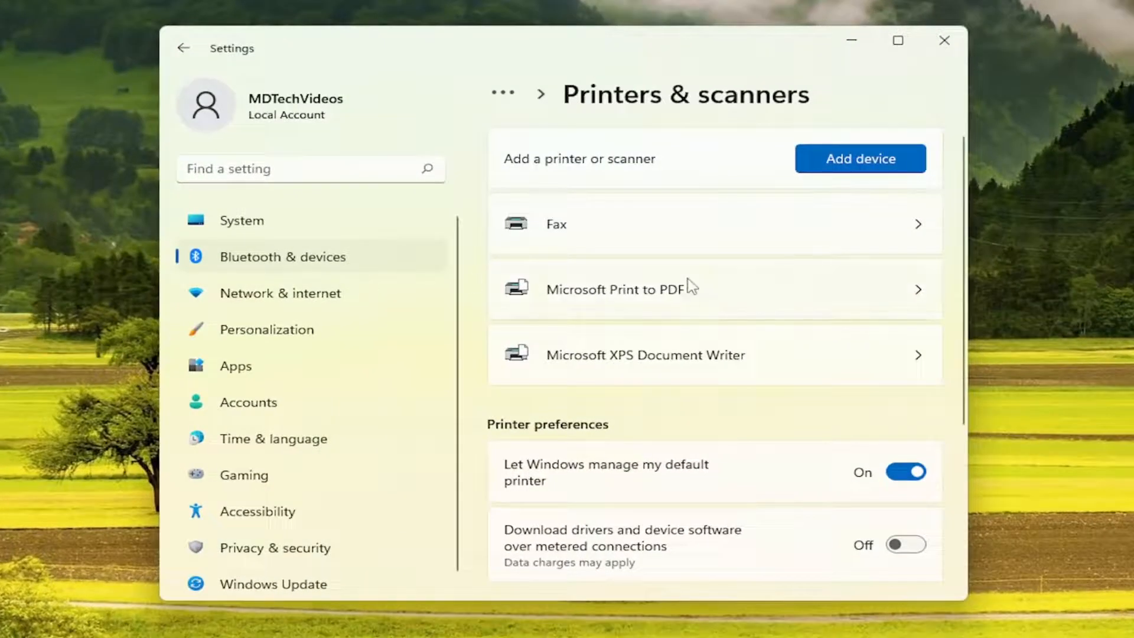
- Remove the Microsoft Print to PDF printer and confirm with Yes
click(619, 289)
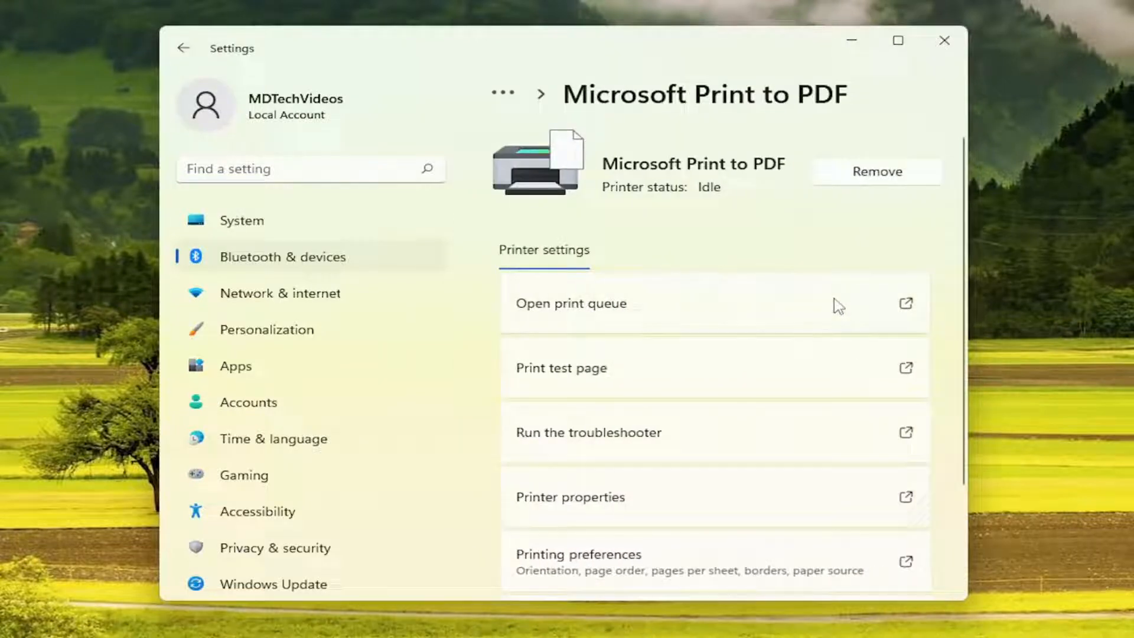
click(877, 171)
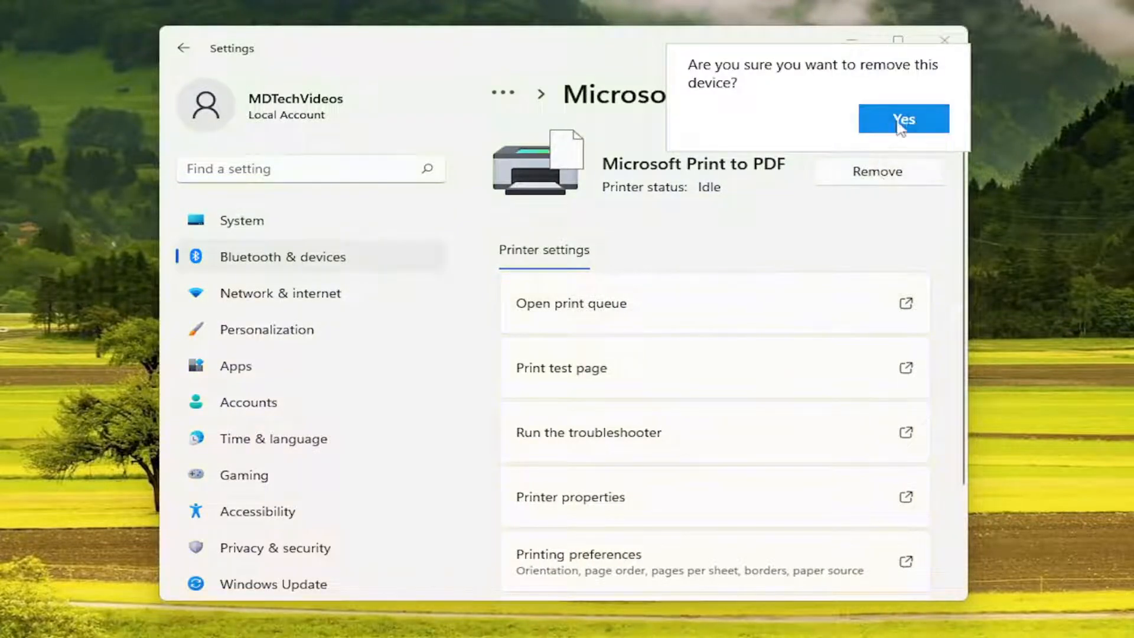
click(904, 119)
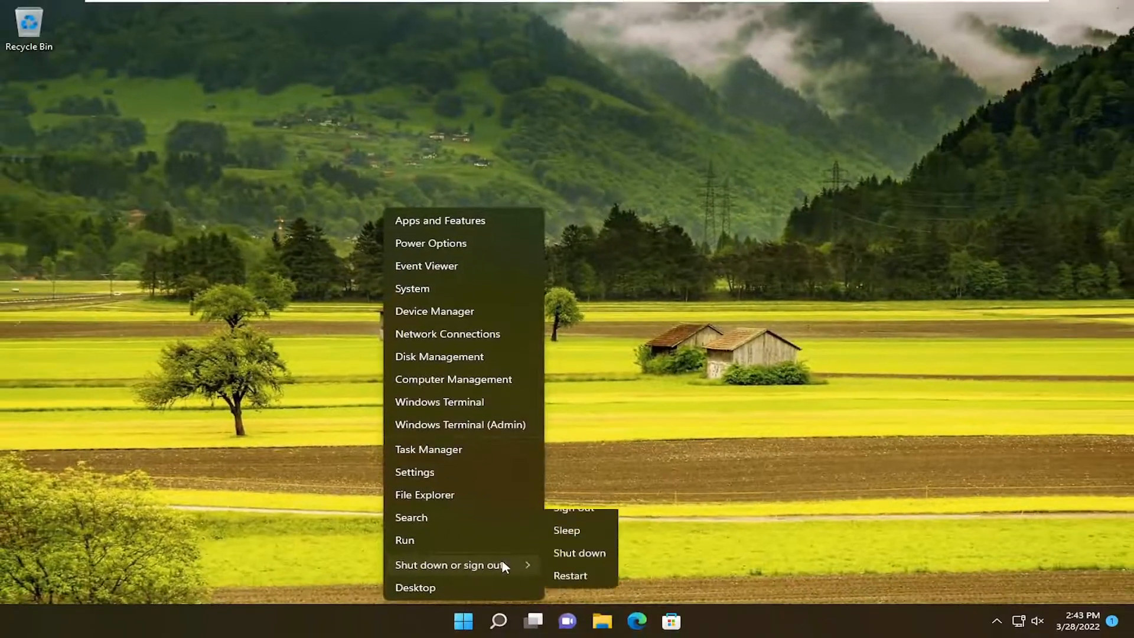
- Restart the computer
click(570, 575)
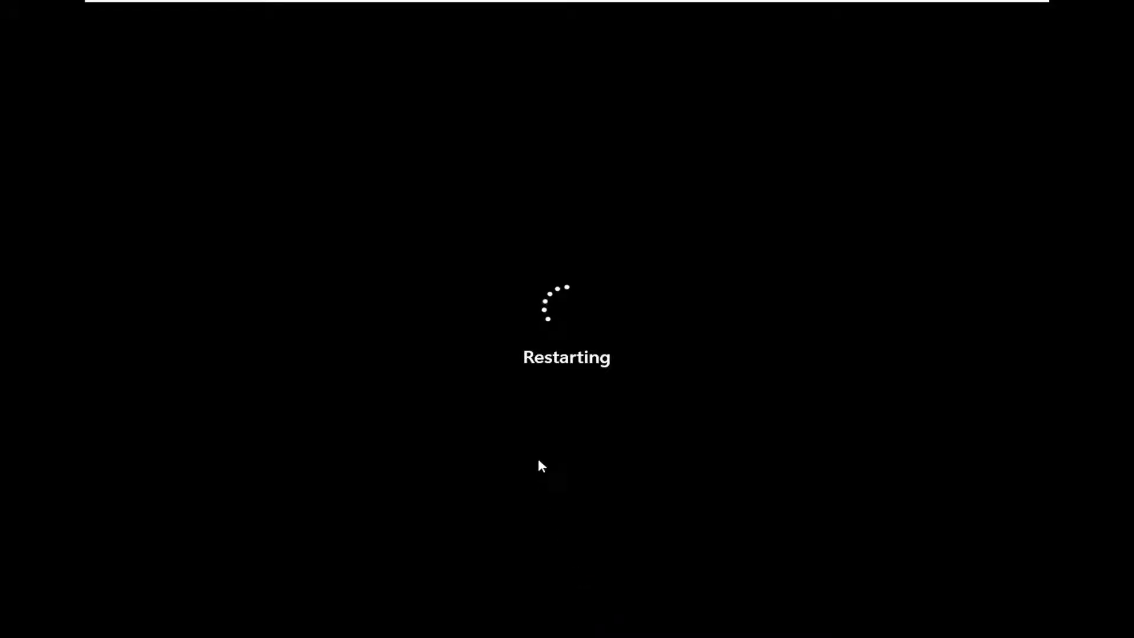